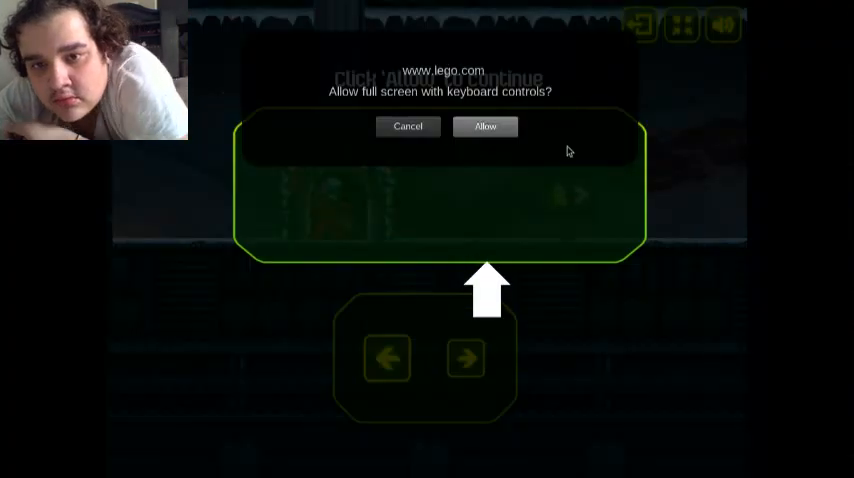
# Step: Dismiss the full-screen prompt so the spiked-corridor level can be played
pyautogui.click(485, 126)
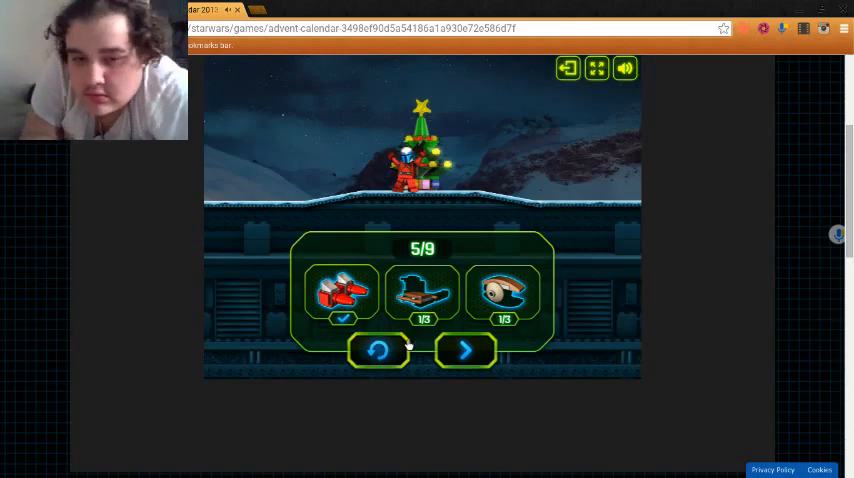
pyautogui.click(466, 350)
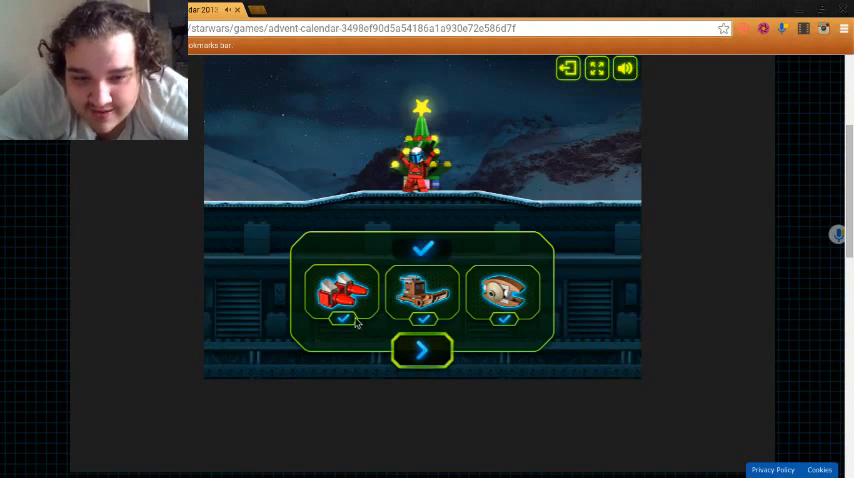
# Step: Continue past the level-complete panel with all three vehicles checked
pyautogui.click(421, 350)
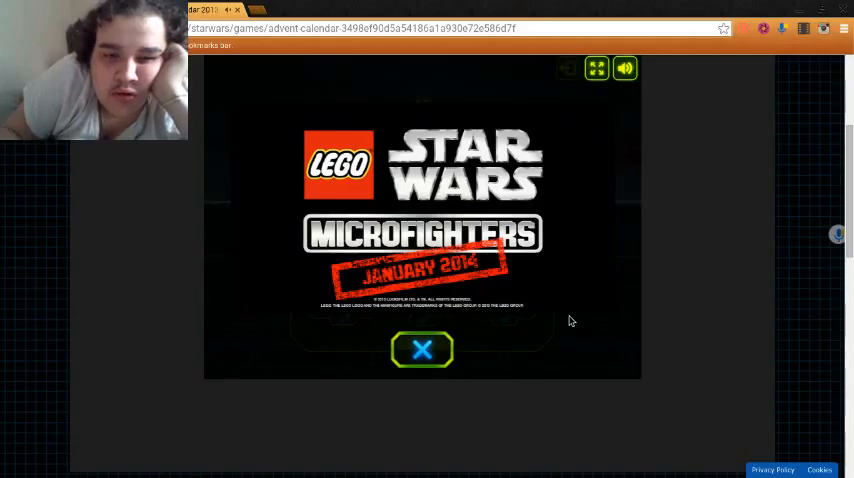
# Step: Dismiss the Microfighters January 2014 promo and reach the Sunday level grid
pyautogui.click(421, 350)
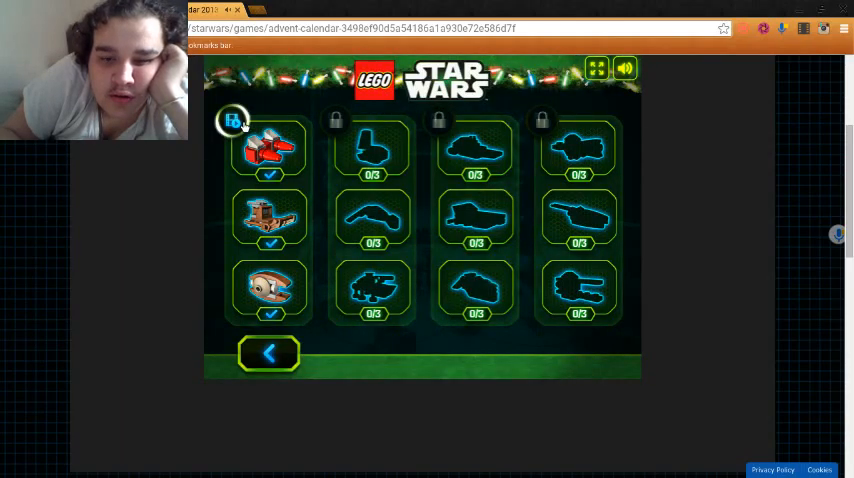
pyautogui.click(268, 148)
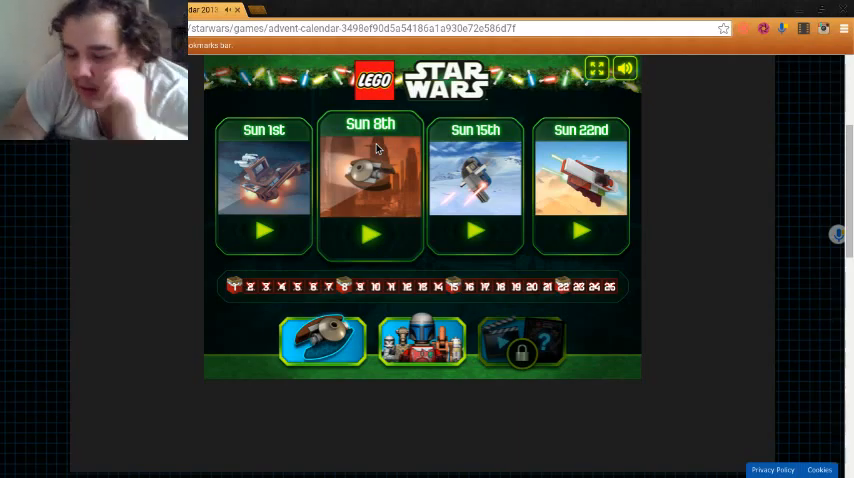
pyautogui.click(370, 232)
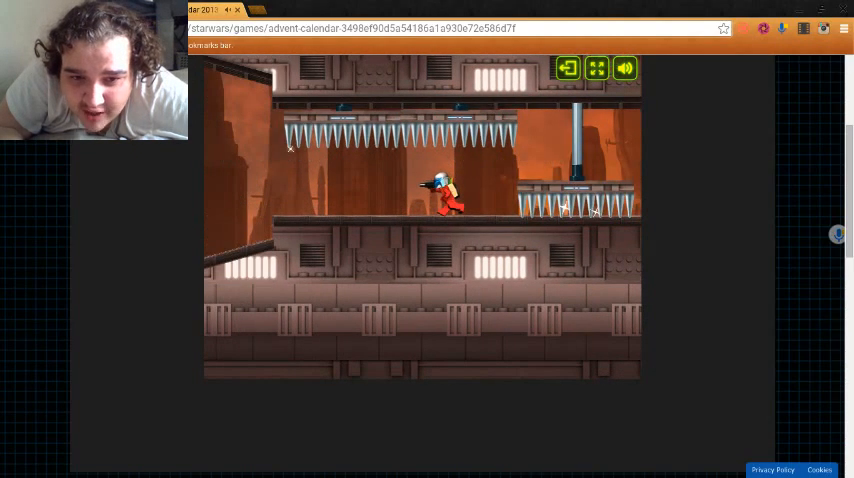
# Step: Exit to level select and relaunch Sun 8th from its starting doorway
pyautogui.click(567, 68)
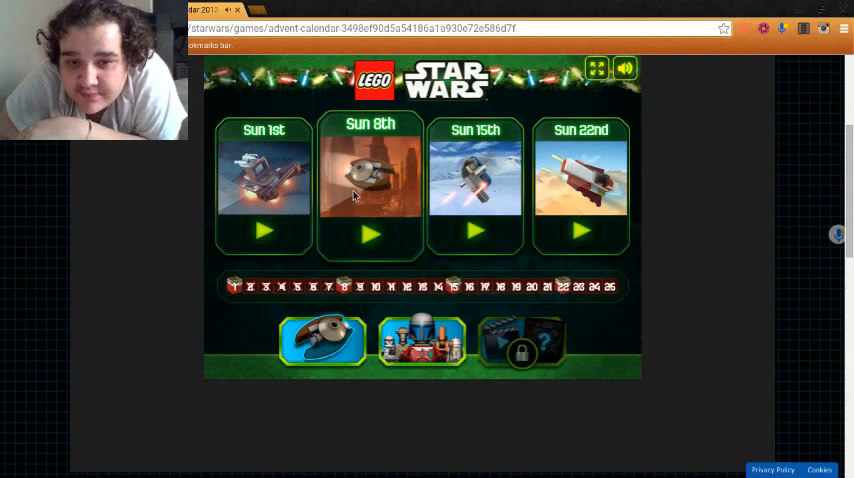
pyautogui.click(370, 232)
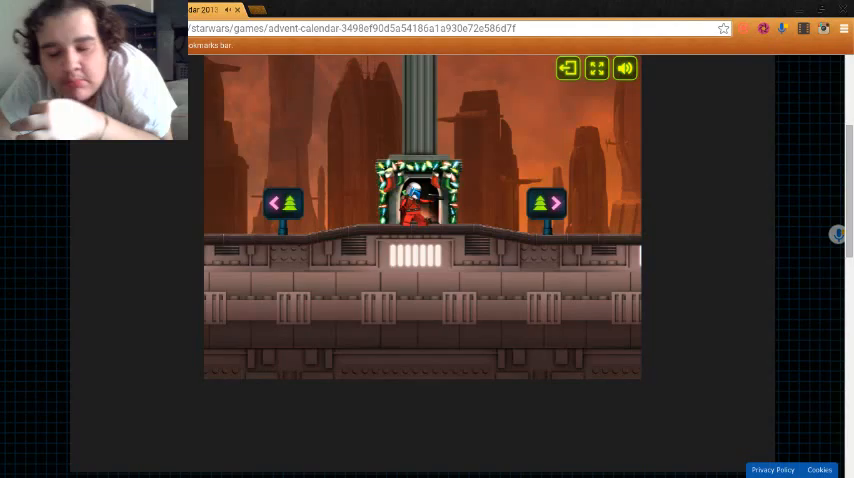